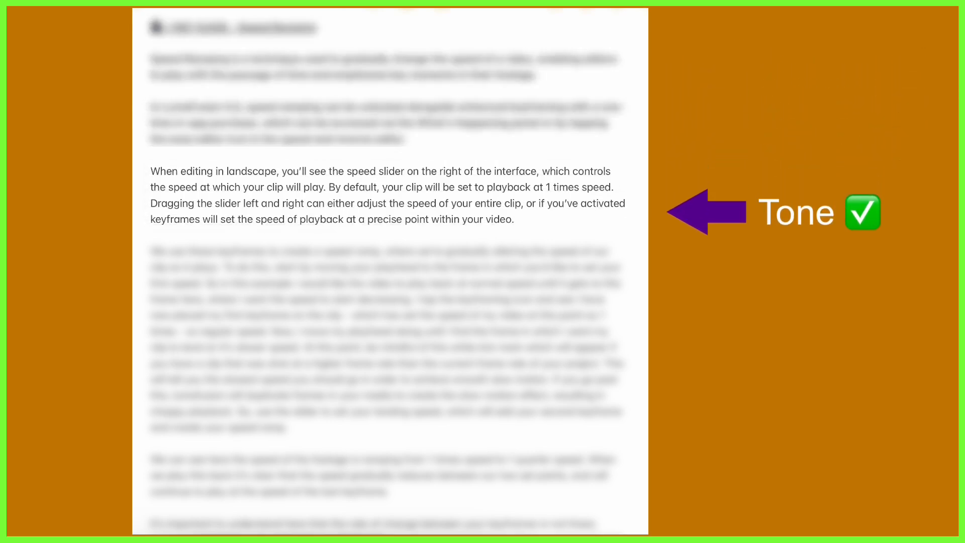
# - Keep the trimmed voiceover pieces on the lowest audio track and reveal the iPad Control Center
pyautogui.scroll(-3)
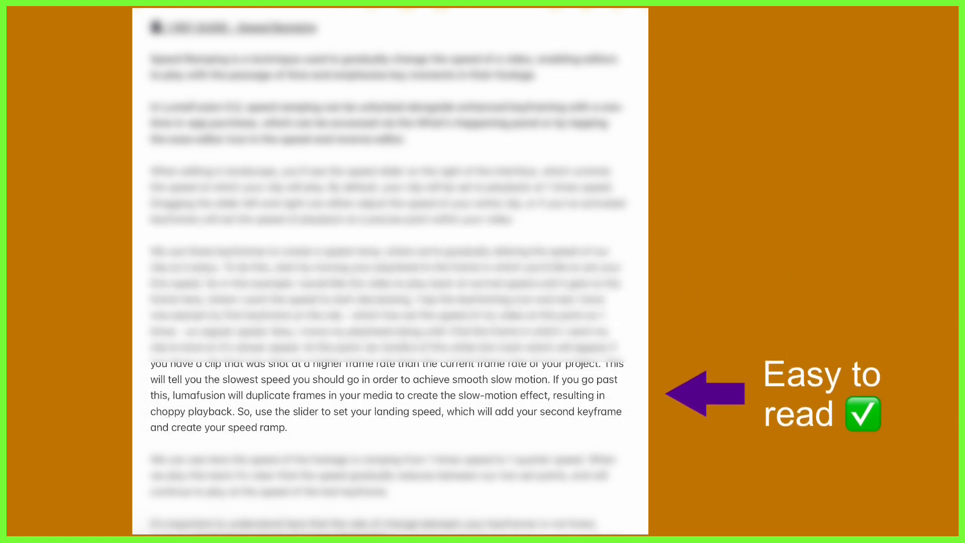
pyautogui.scroll(-3)
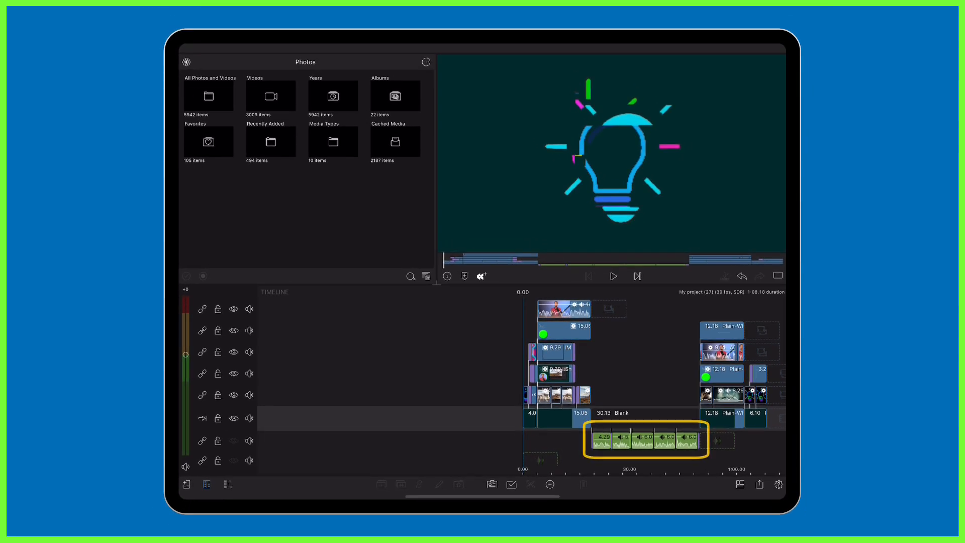
pyautogui.click(613, 275)
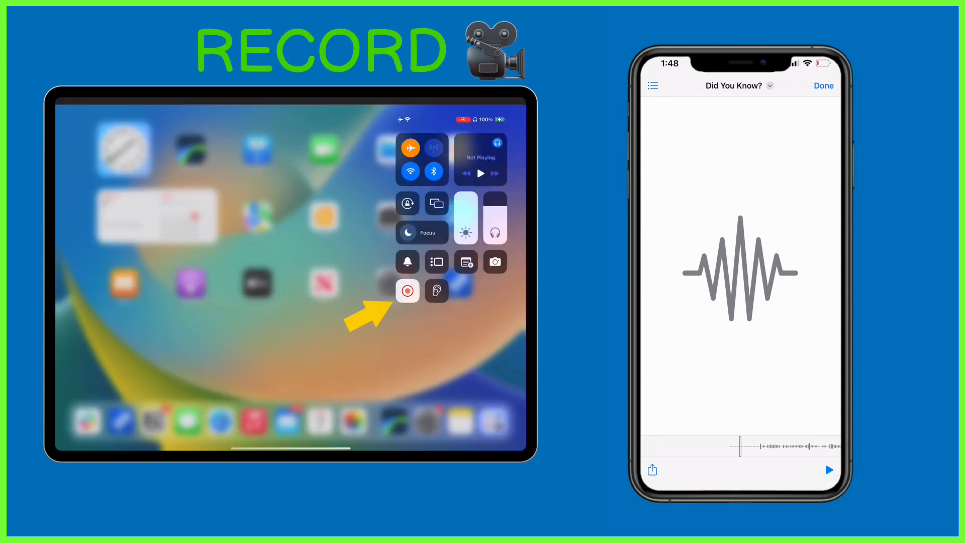
# - Start iPad screen recording and play the voice memo on the phone alongside it
pyautogui.click(829, 470)
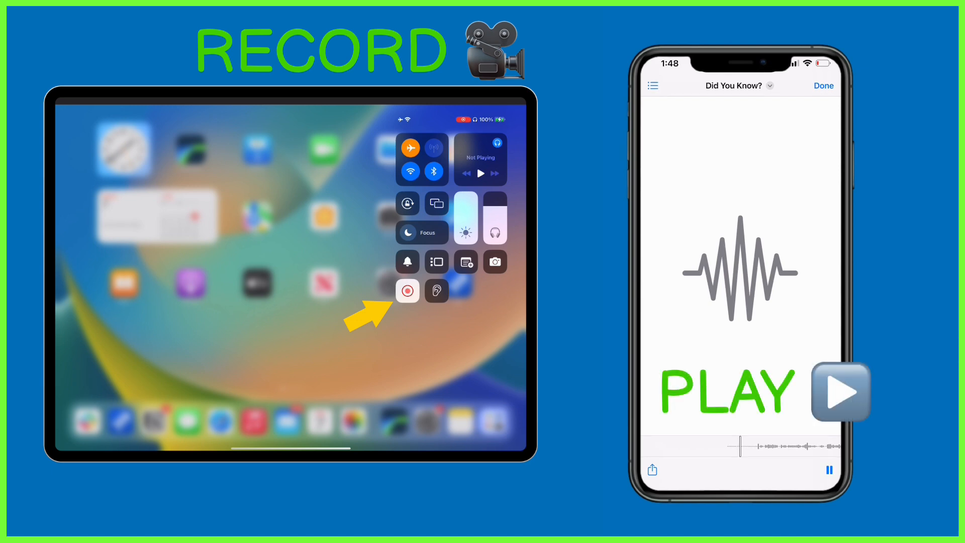
pyautogui.click(408, 290)
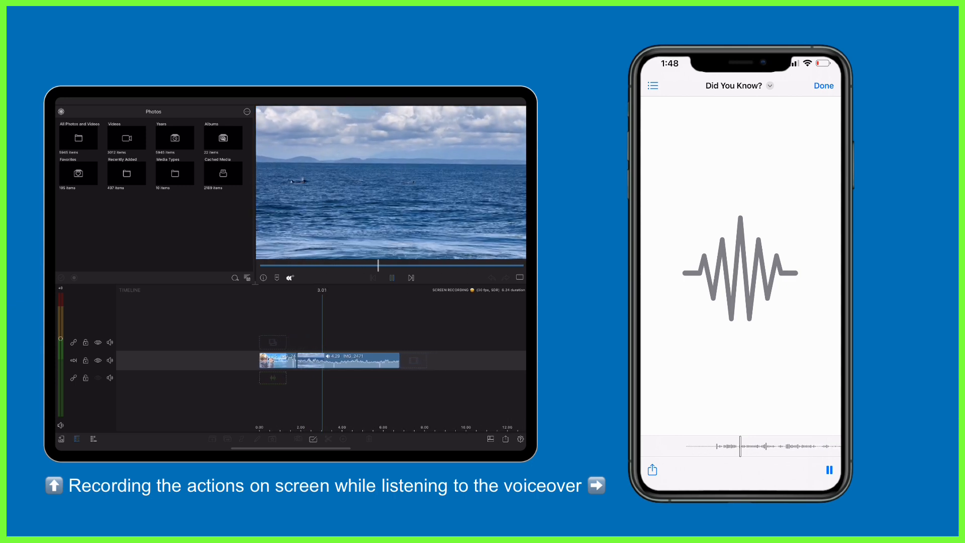
# - Apply the Torus Lens effect to the ocean clip while pausing and resuming the voiceover, then return to Control Center
pyautogui.click(391, 277)
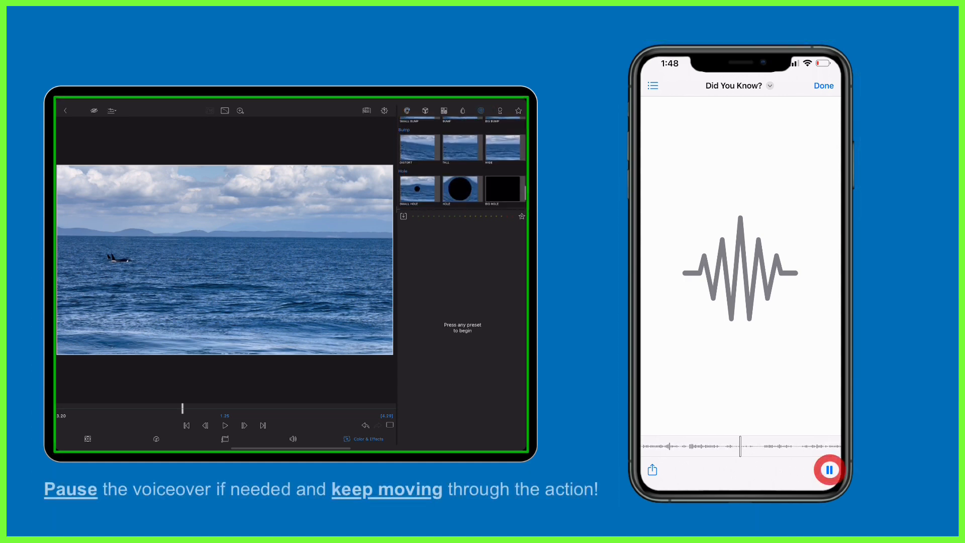
pyautogui.scroll(-3)
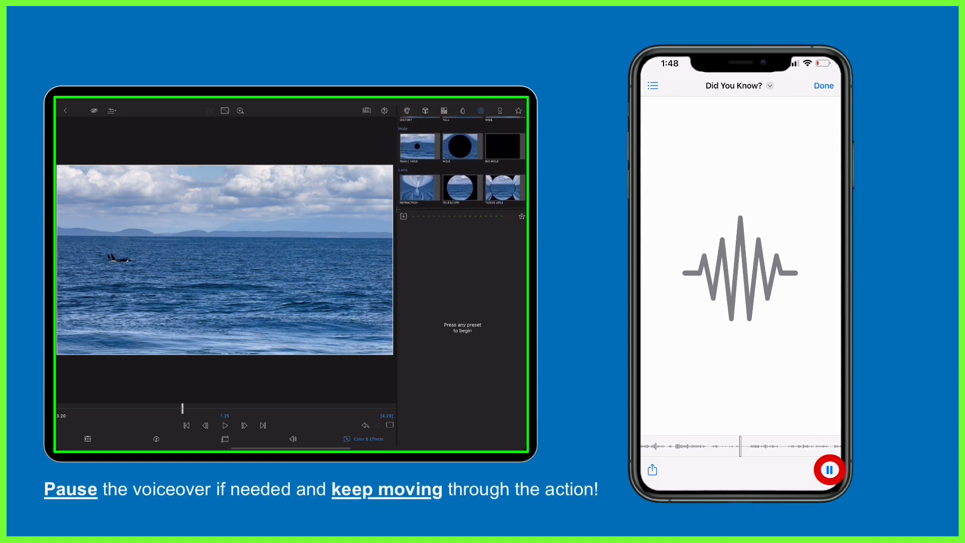
pyautogui.click(829, 469)
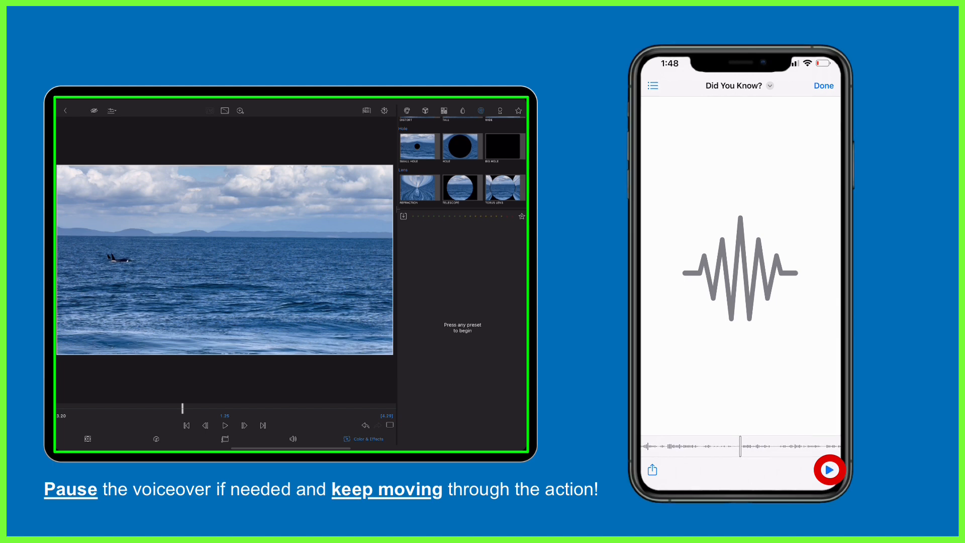
pyautogui.click(502, 188)
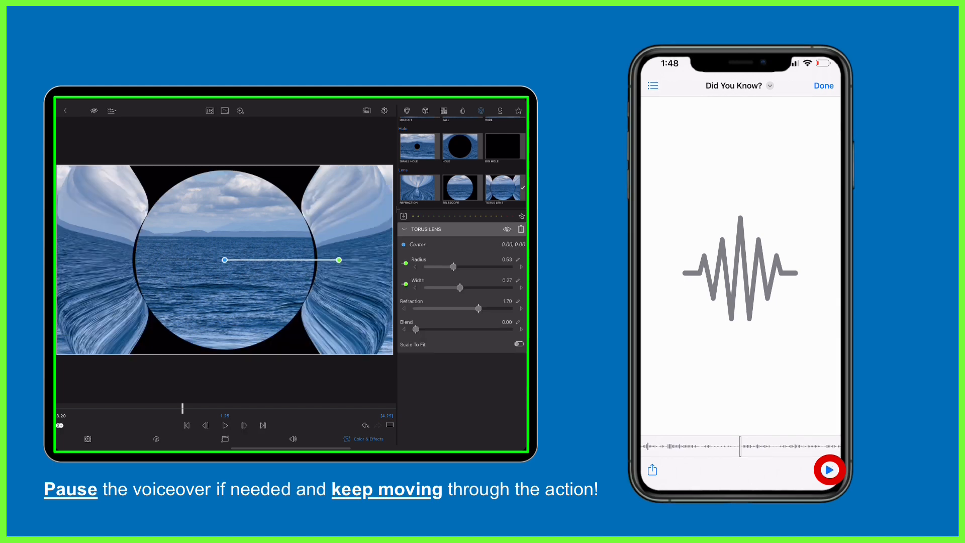
pyautogui.click(830, 470)
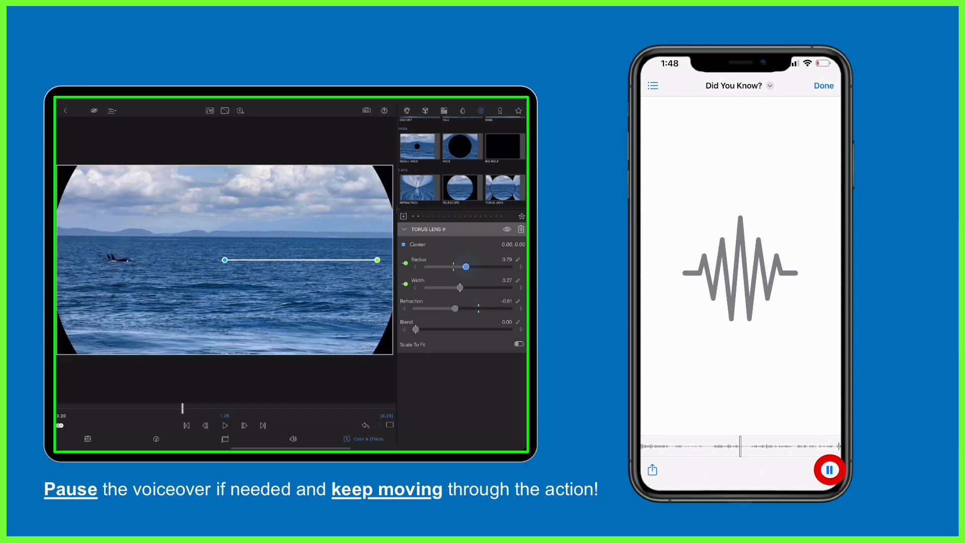
pyautogui.click(829, 470)
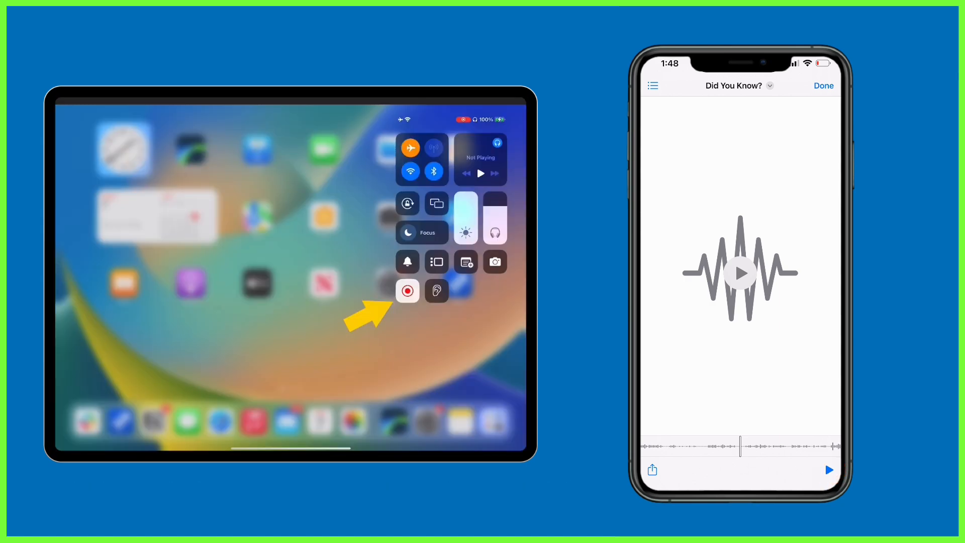
# - Stop the iPad screen recording so the footage can be laid above the voiceover track
pyautogui.click(407, 291)
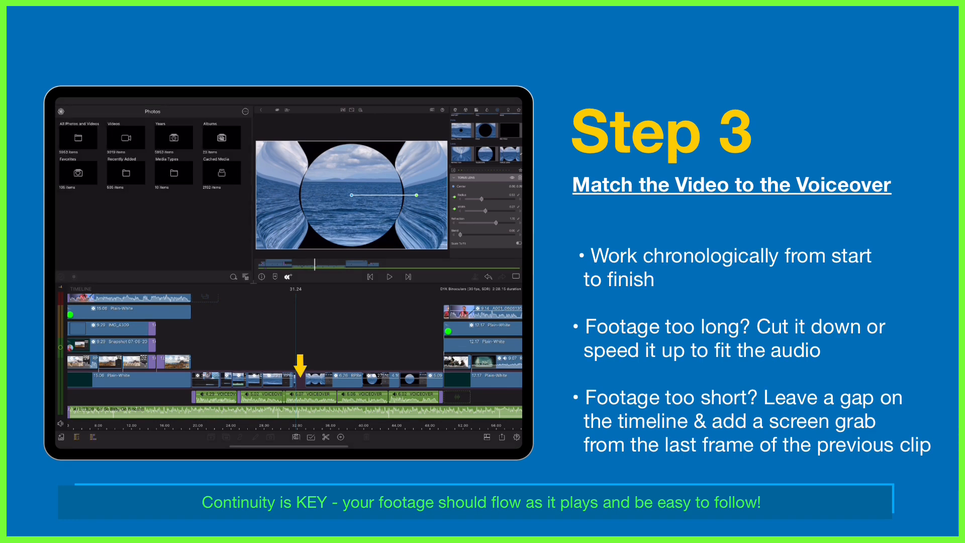
# - Trim the footage clips to match their voiceover clips, leaving the full multi-track timeline shown
pyautogui.click(78, 137)
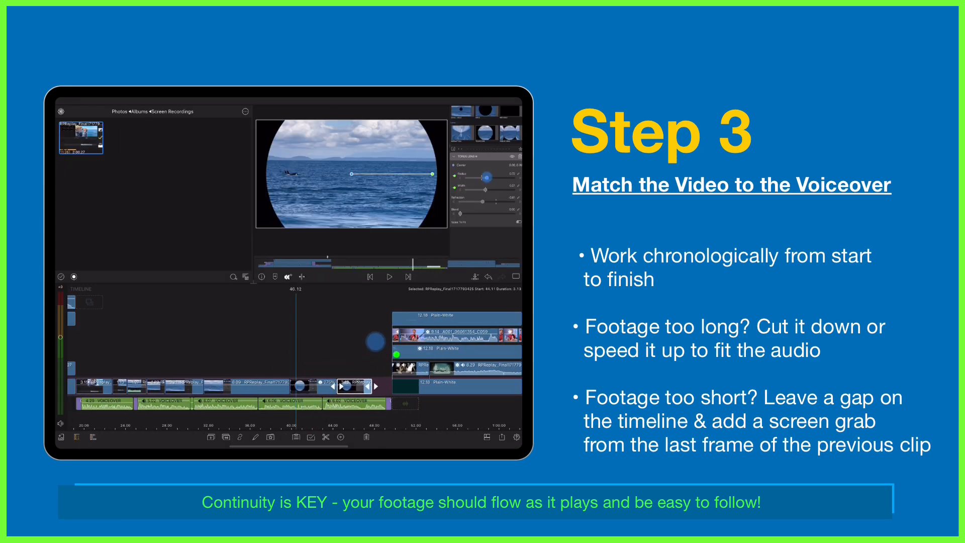
pyautogui.click(390, 277)
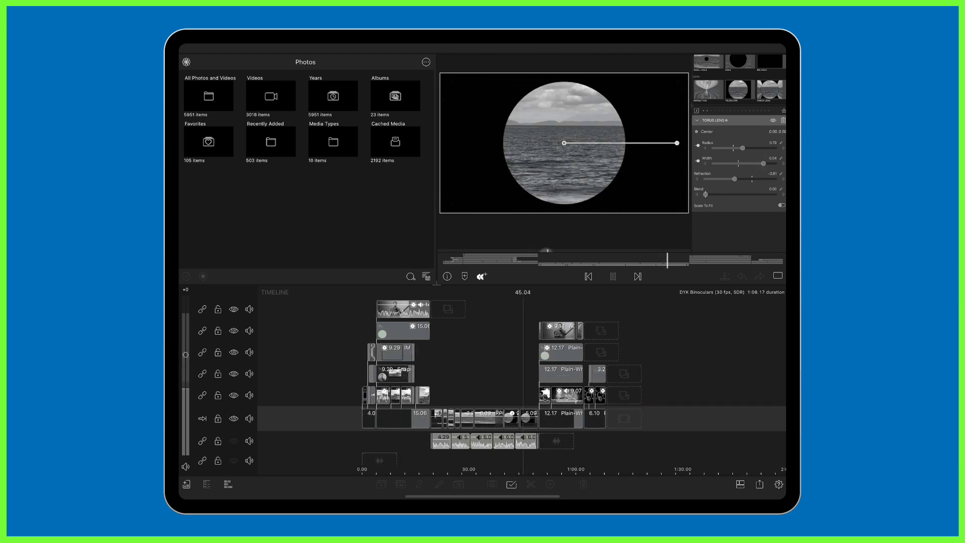
pyautogui.click(613, 276)
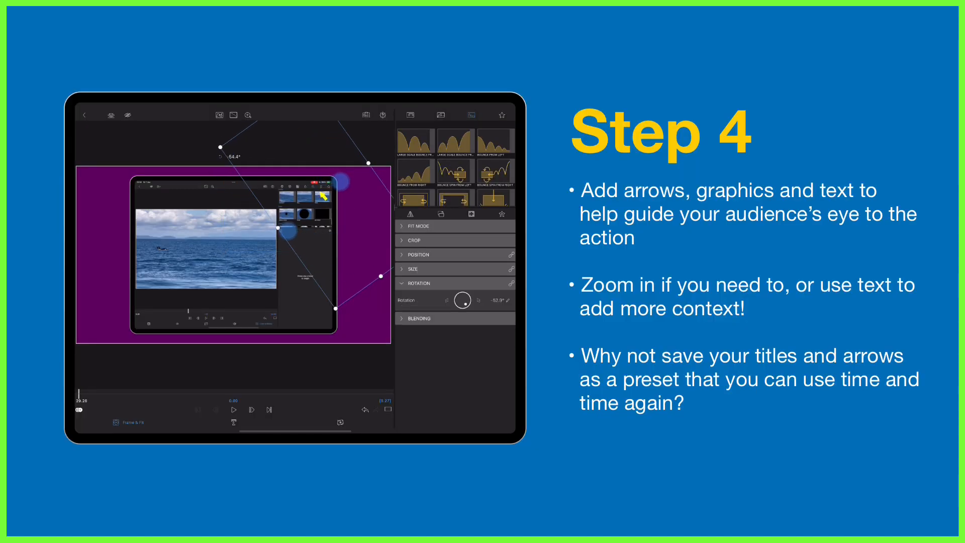
# - Adjust the arrow graphic's horizontal and vertical position over the purple backdrop
pyautogui.click(417, 253)
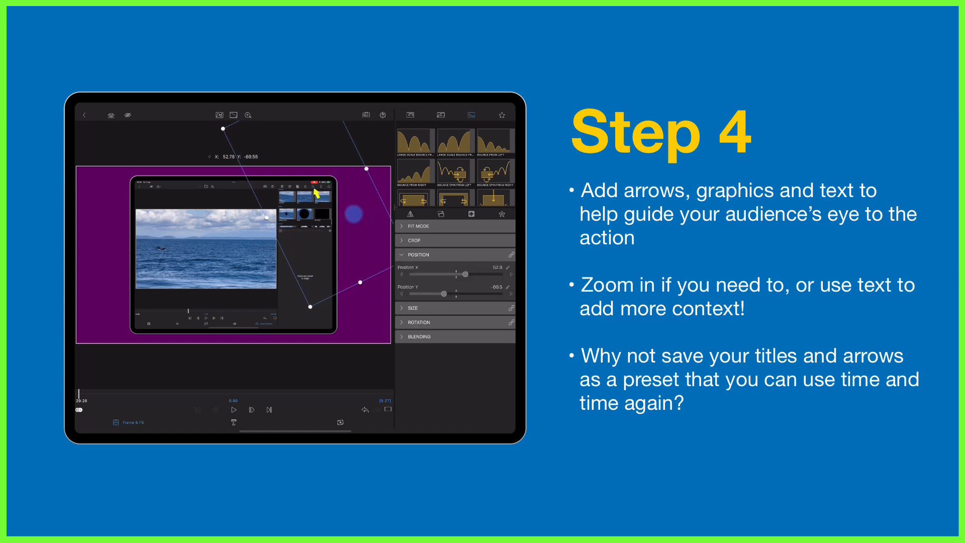